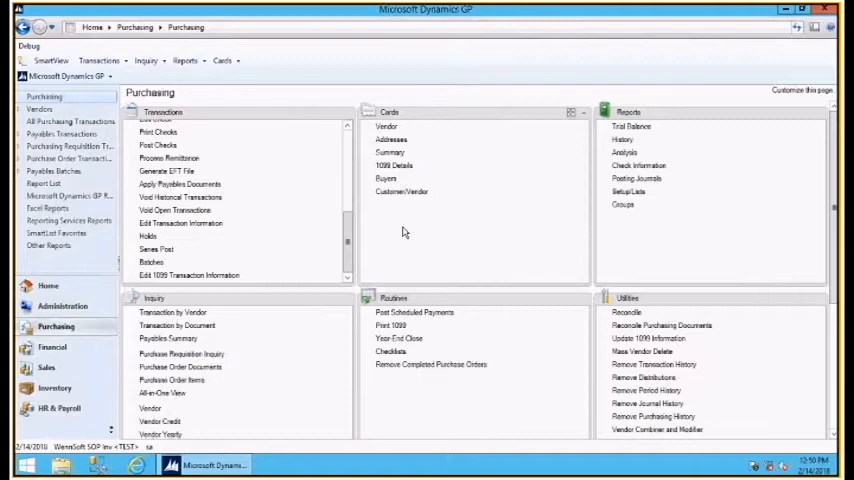
mouse_move(408, 245)
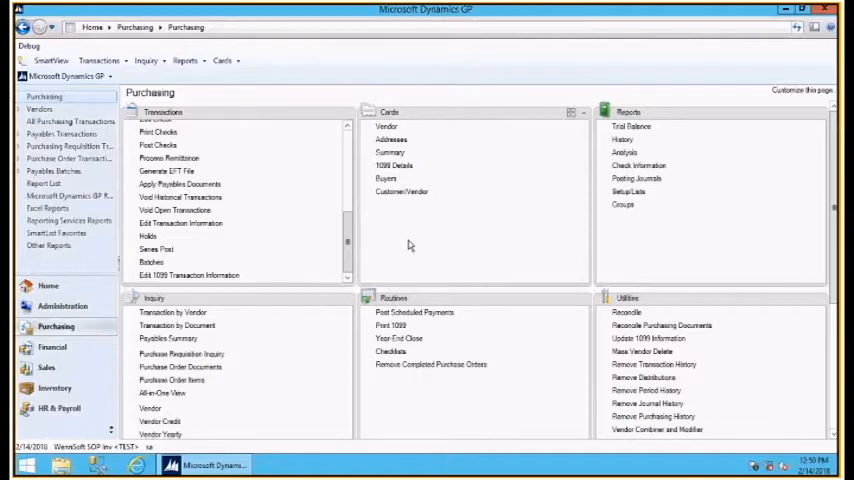
mouse_move(497, 240)
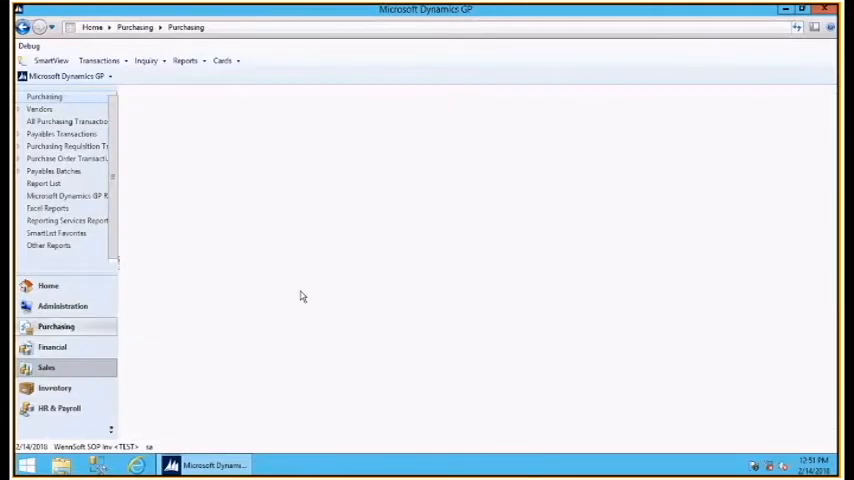
Step: Switch to the Sales area and bring up the Receivables Trial Balance Reports window
left_click(46, 367)
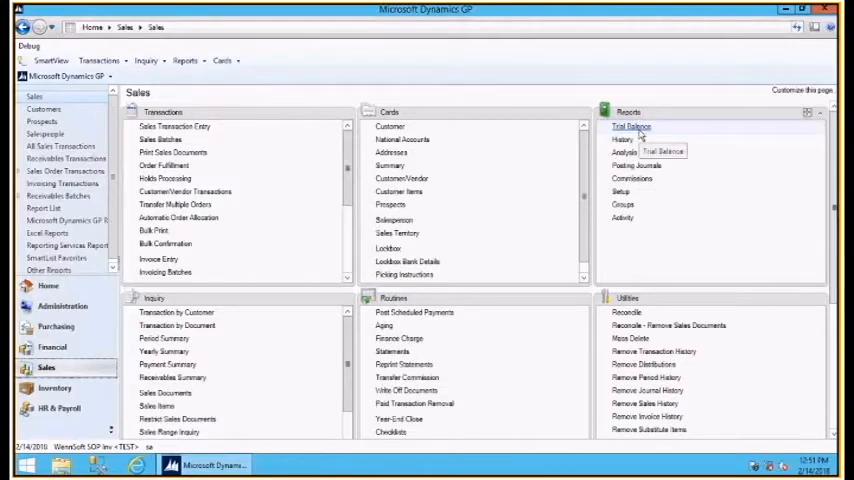
left_click(631, 127)
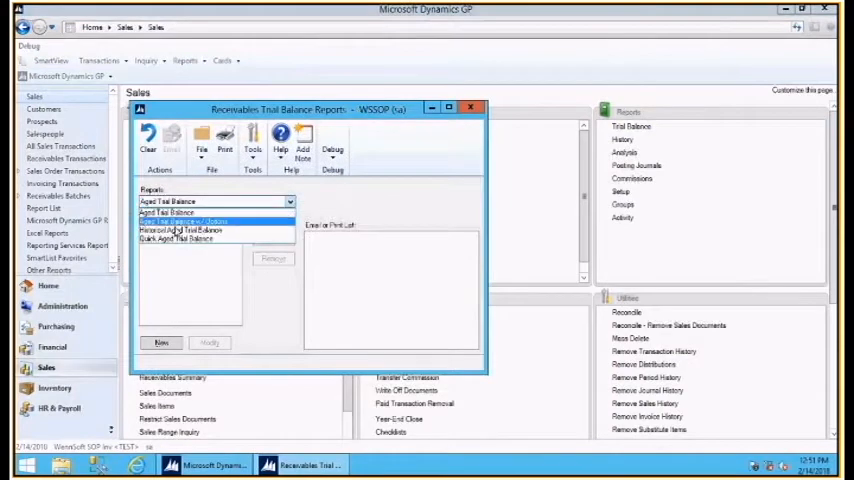
Step: Select Historical Aged Trial Balance with the Apply Test option and run it to screen
left_click(180, 230)
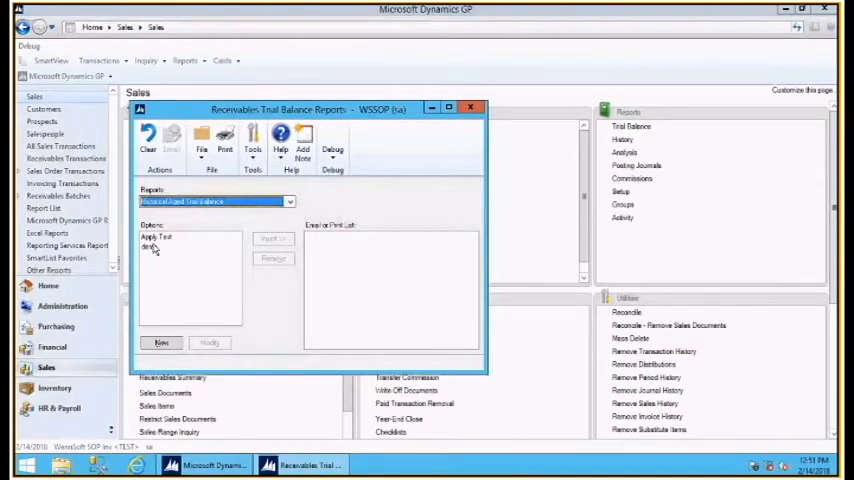
left_click(158, 237)
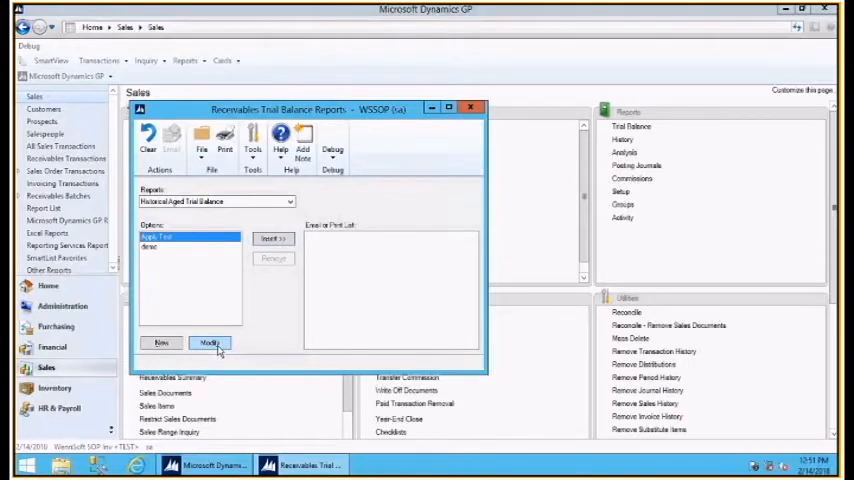
left_click(209, 342)
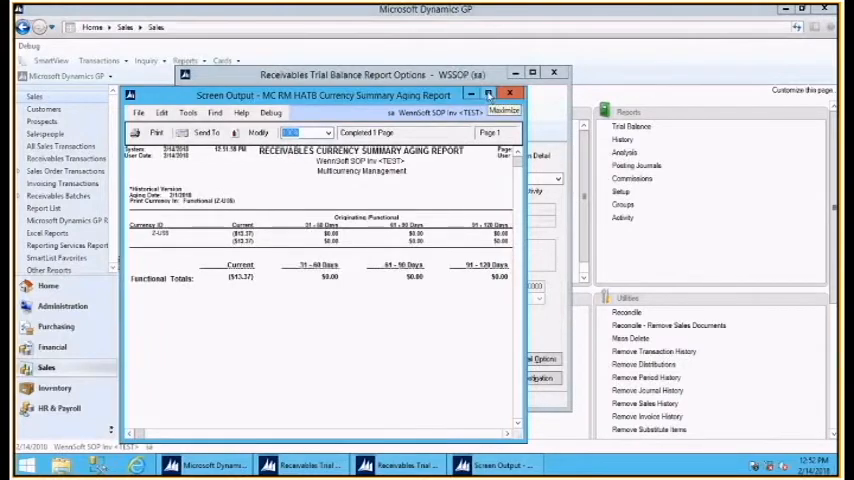
Step: Maximize the Screen Output window to review the Currency Summary Aging Report totals of ($13.37)
left_click(488, 94)
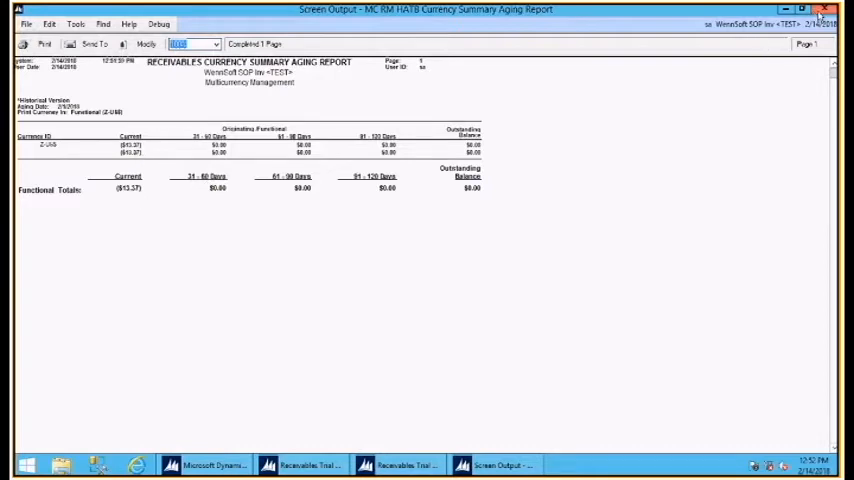
mouse_move(195, 114)
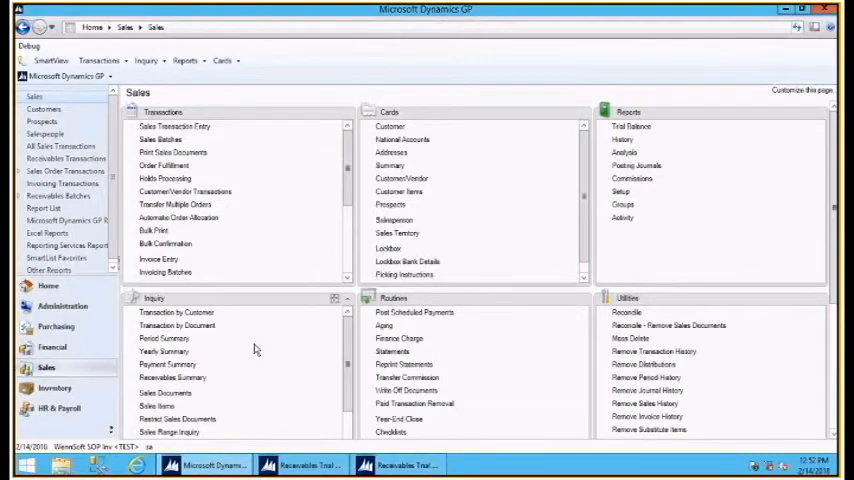
Step: Run a Transaction by Customer inquiry for customer HATB TEST showing its $13.37 sale and payment
left_click(175, 312)
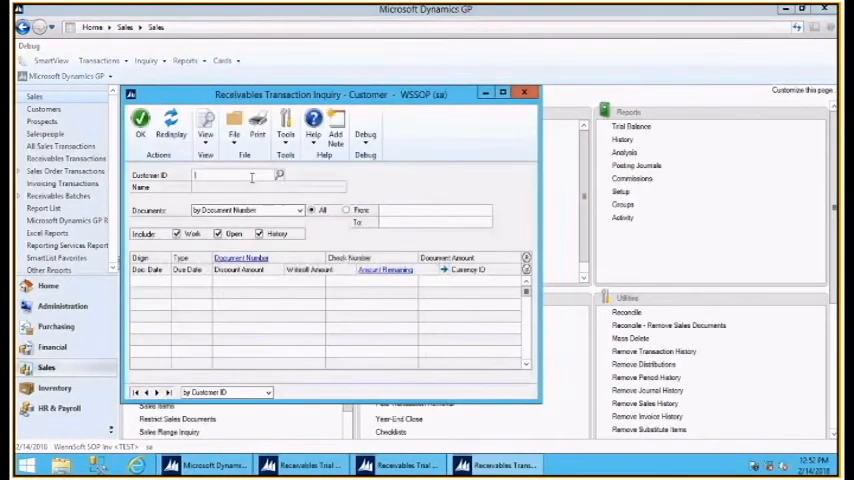
type("HATJ")
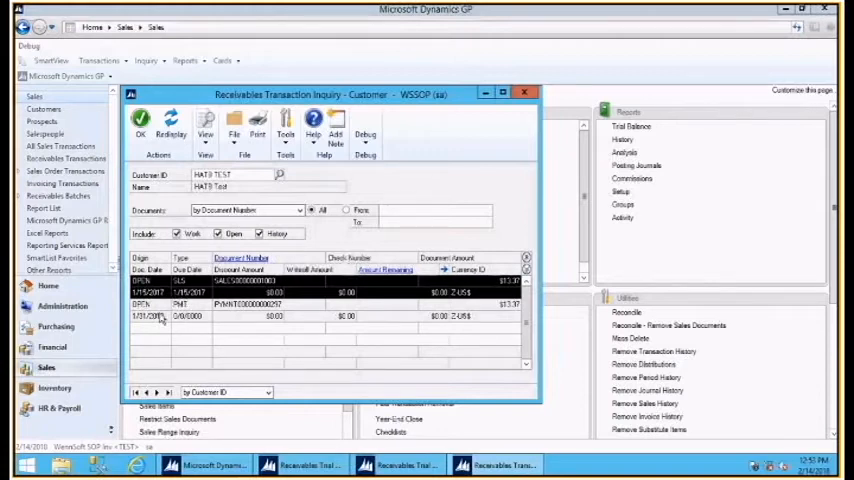
mouse_move(382, 315)
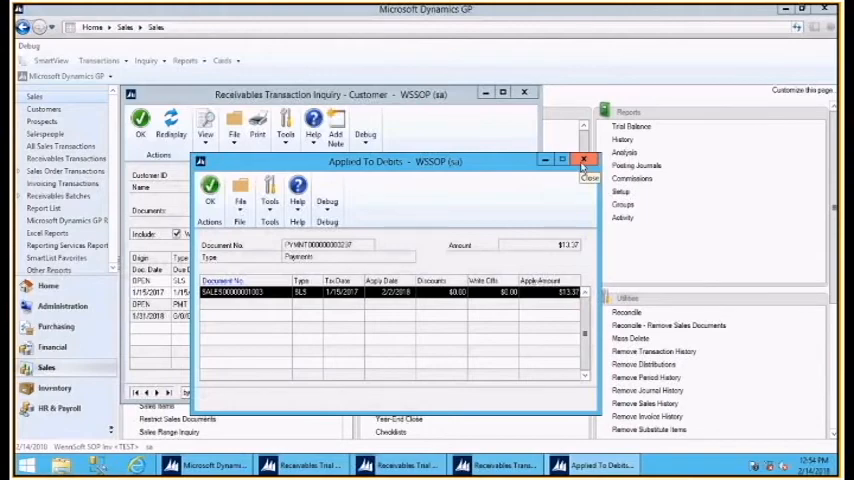
left_click(585, 160)
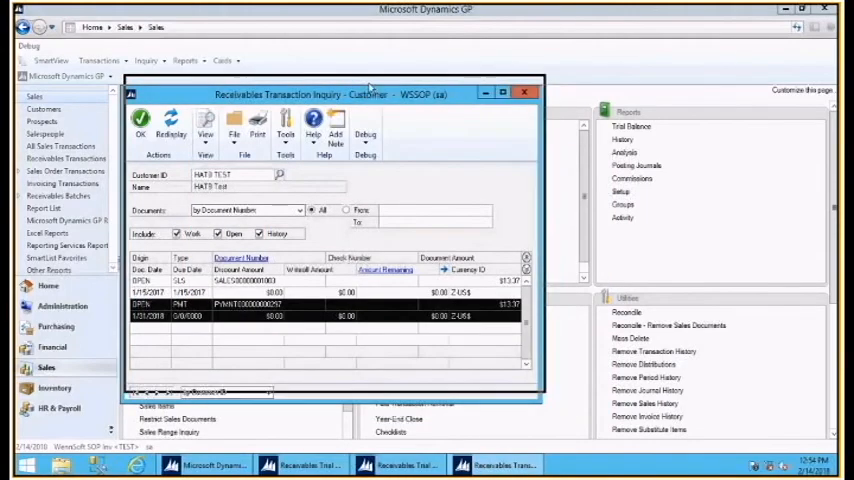